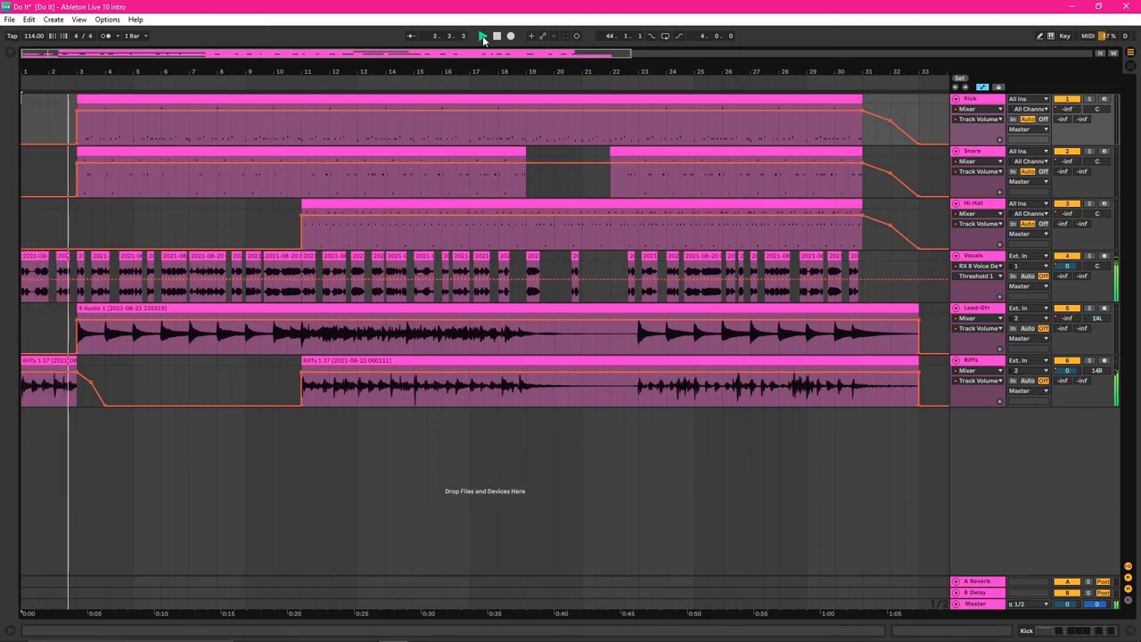
# - Start arrangement playback from the transport bar and let it run past bar 18, then stop
pyautogui.click(482, 36)
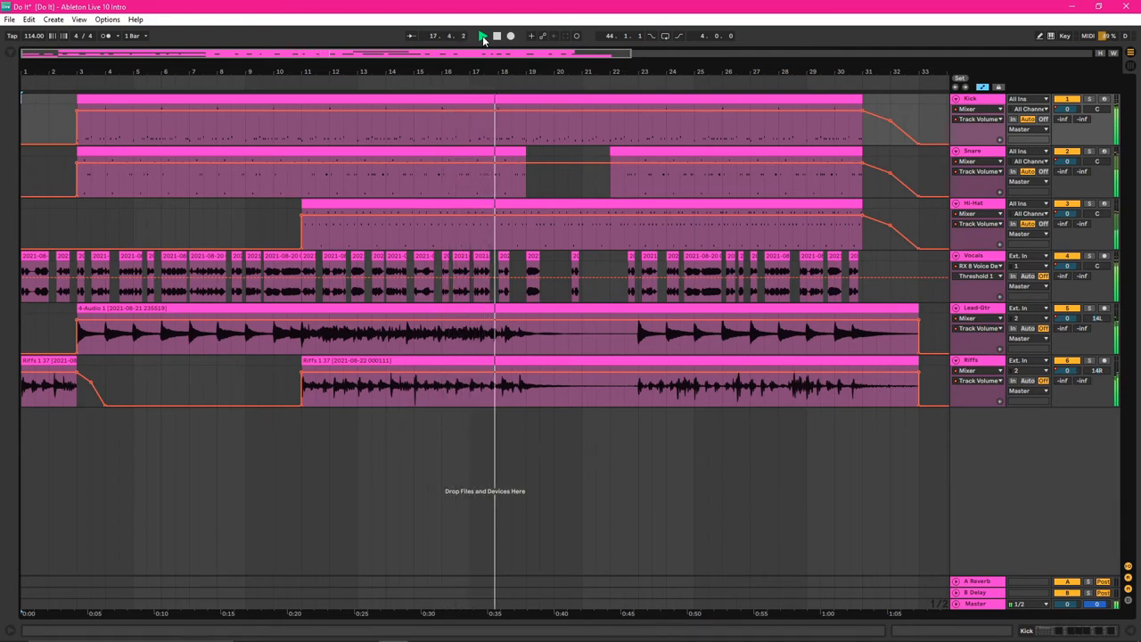
pyautogui.click(481, 36)
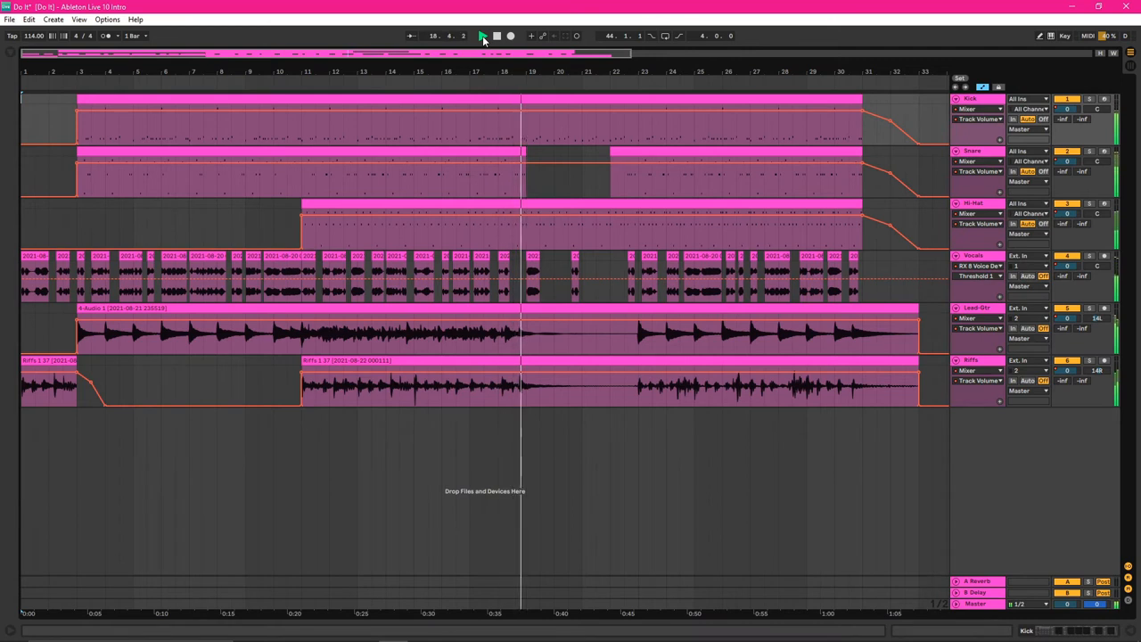